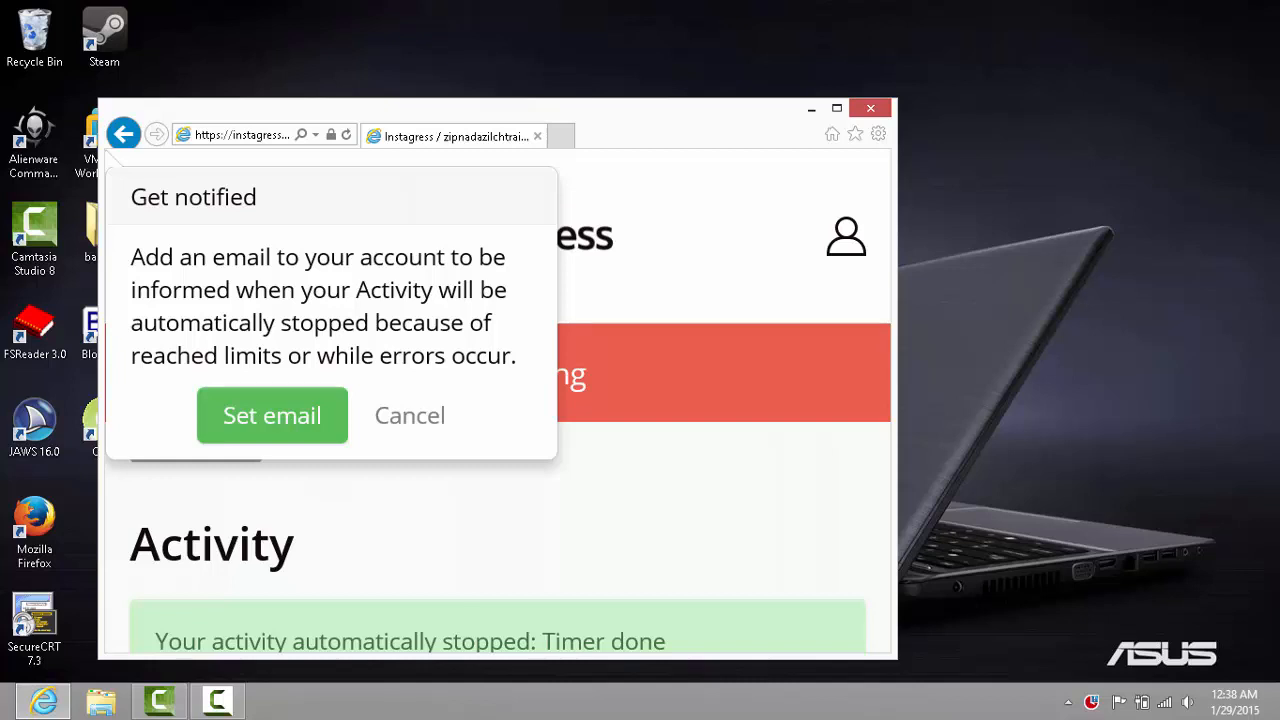
- Bring the unfollow activity settings into view with the Timer at 01:00
{"action": "left_click", "coordinate": [408, 414]}
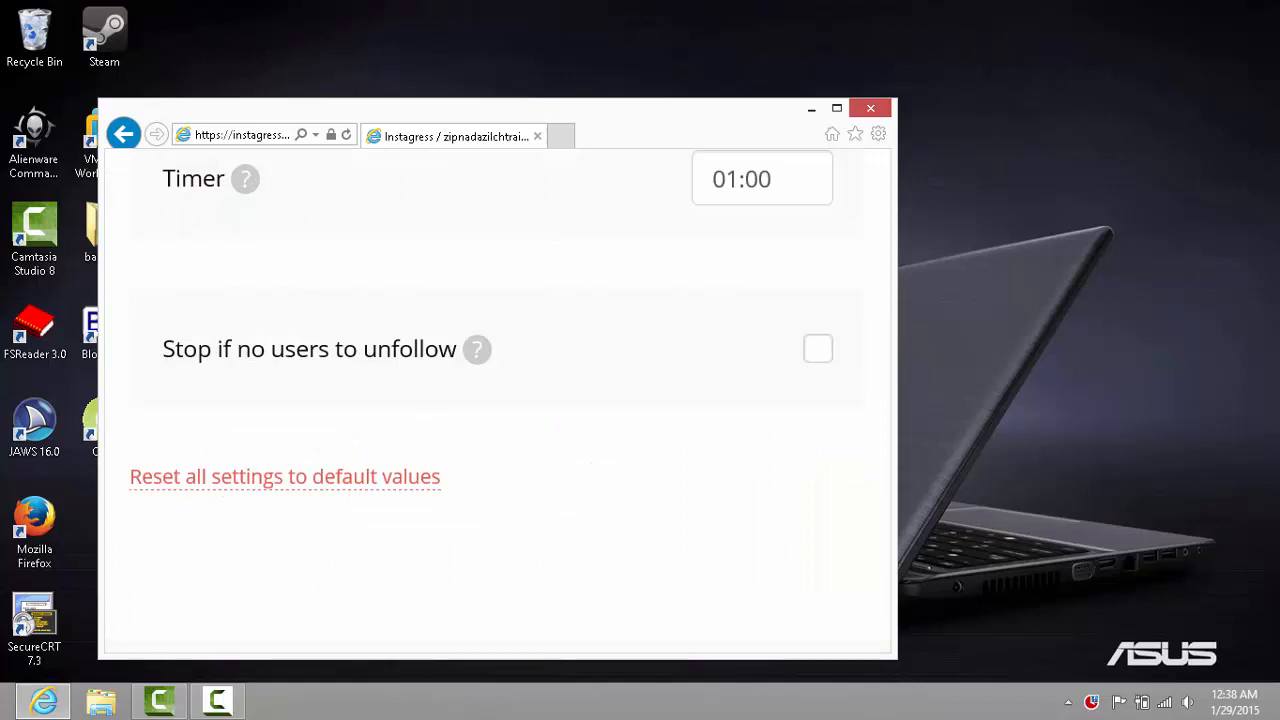
- Set the activity Timer to 06:00 and return to the Activity overview
{"action": "left_click", "coordinate": [760, 178]}
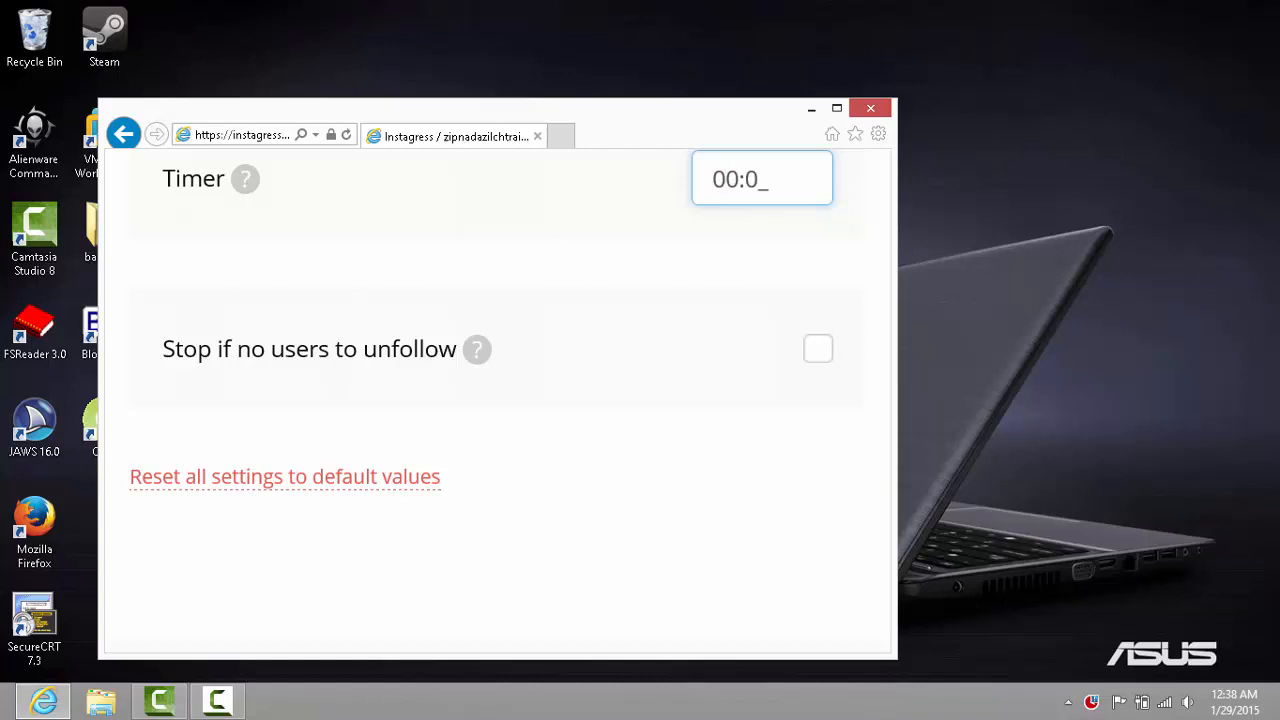
{"action": "type", "text": "6:00"}
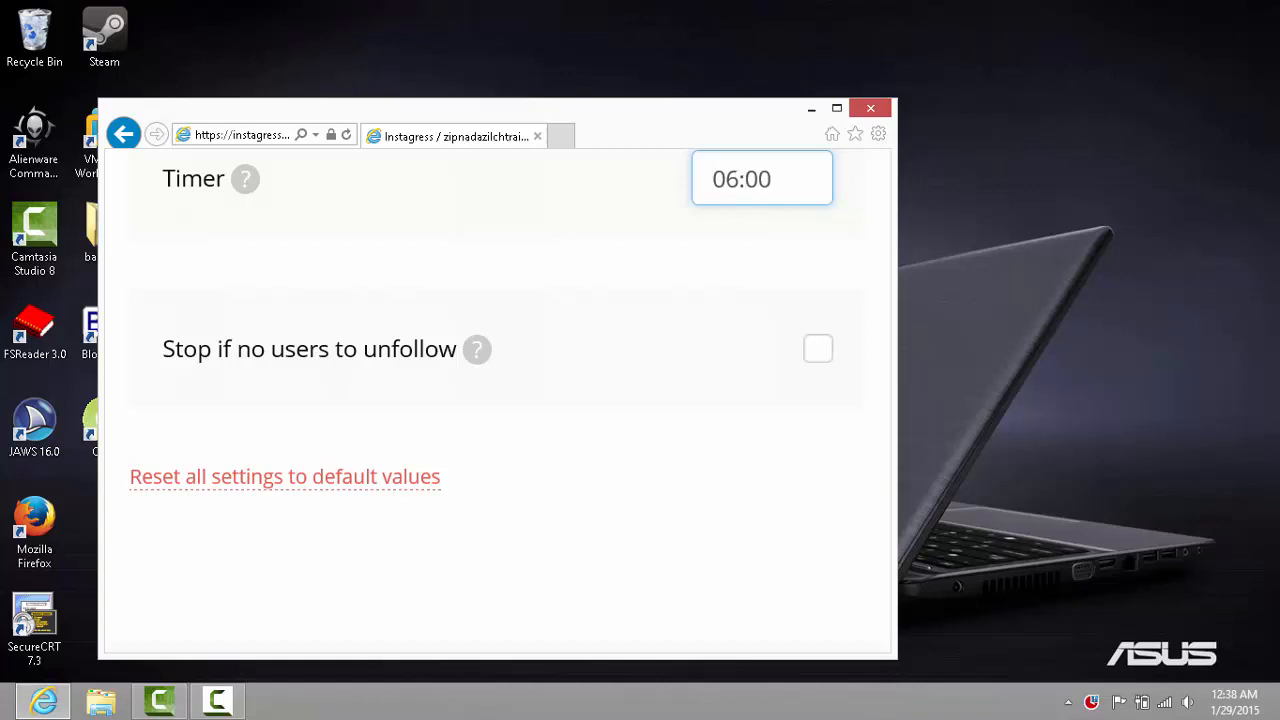
{"action": "scroll", "scroll_direction": "up", "scroll_amount": 3}
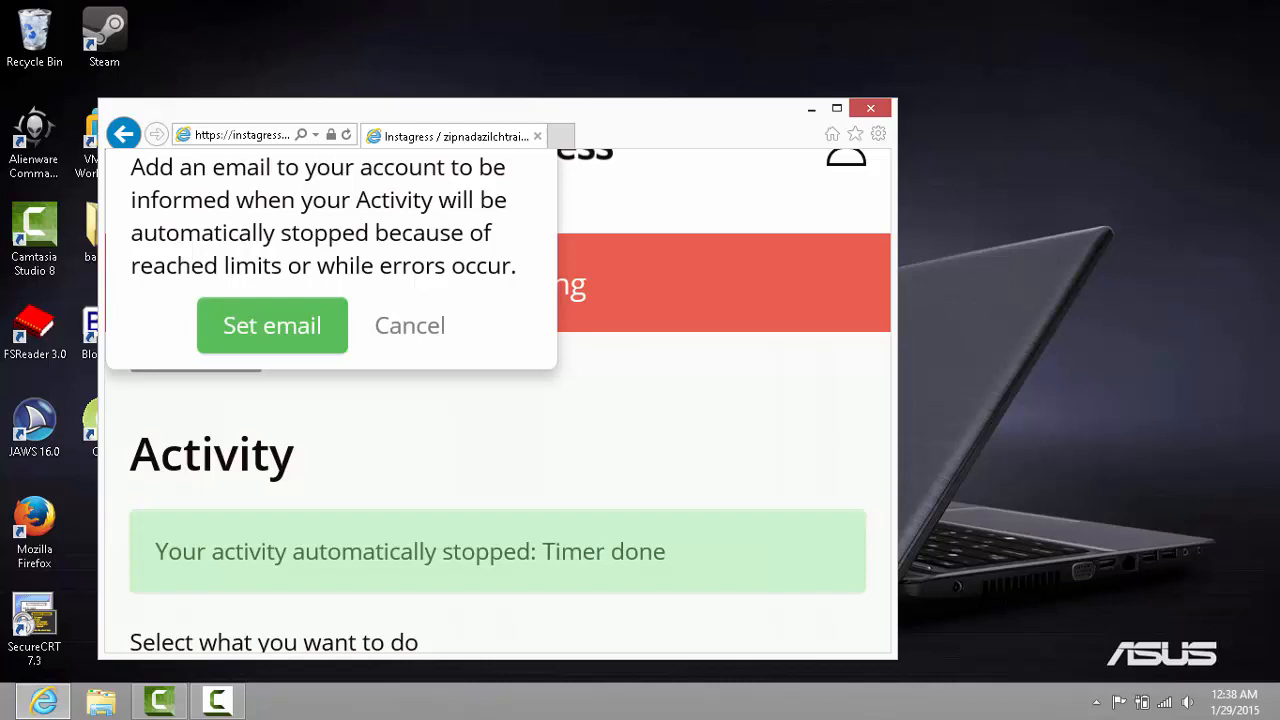
- Dismiss the email notification prompt and start the unfollow activity
{"action": "left_click", "coordinate": [408, 324]}
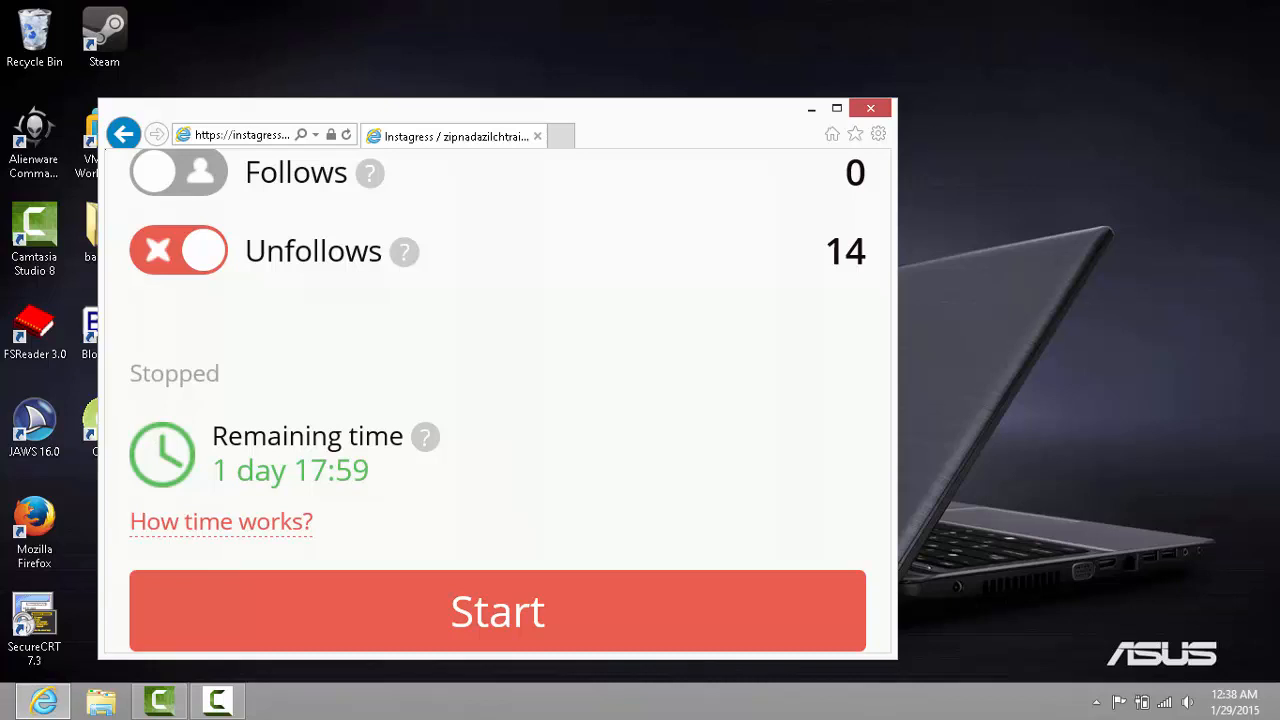
{"action": "left_click", "coordinate": [496, 612]}
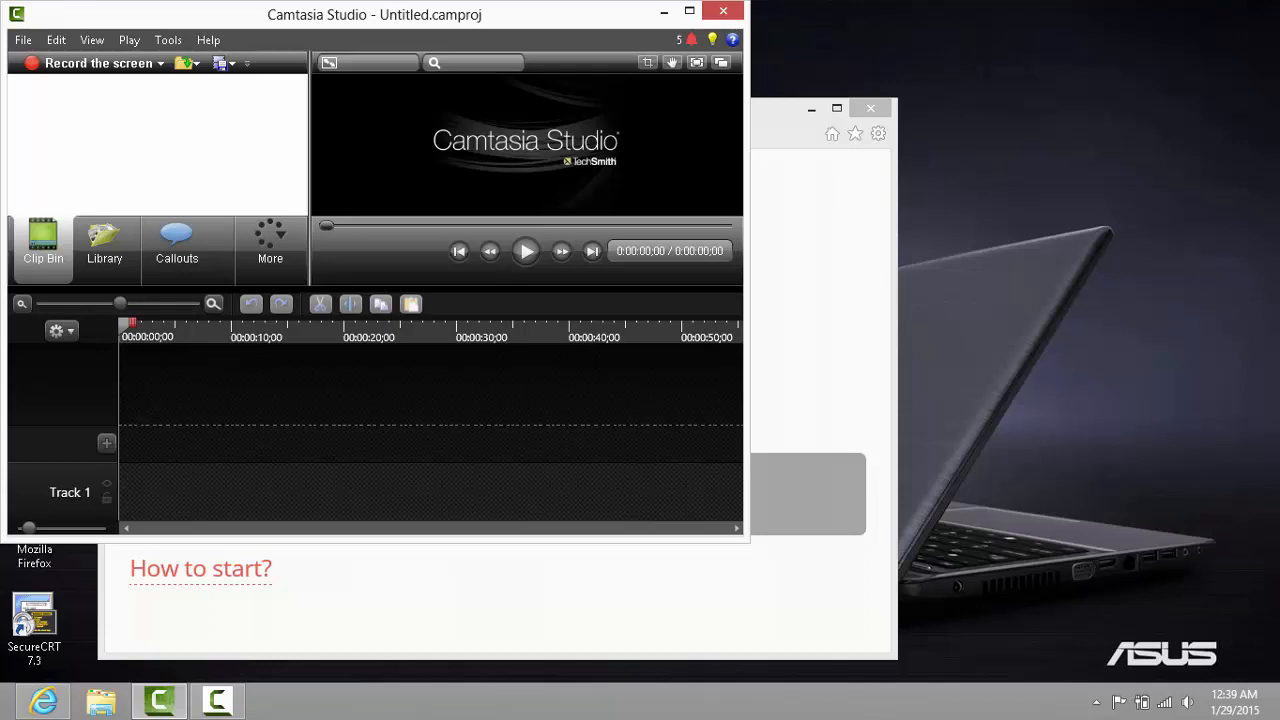
- Stop the Camtasia screen recording from the recorder toolbar
{"action": "left_click", "coordinate": [92, 62]}
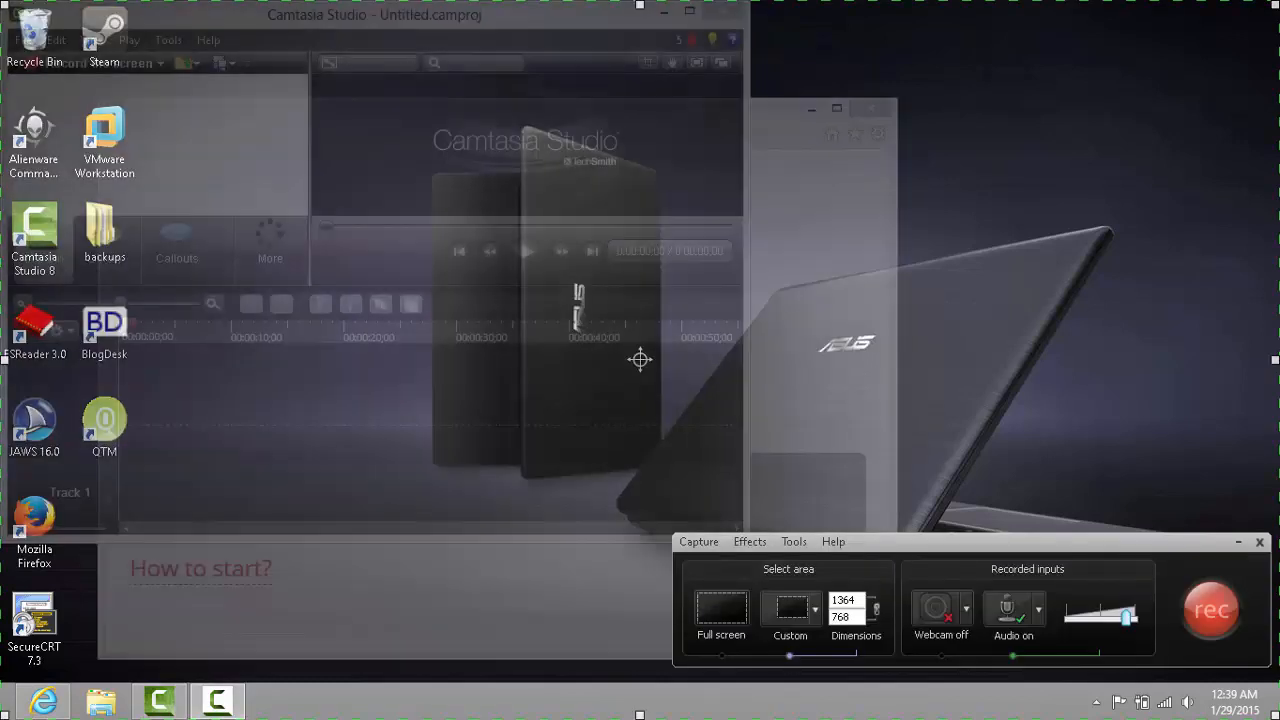
{"action": "left_click", "coordinate": [1212, 610]}
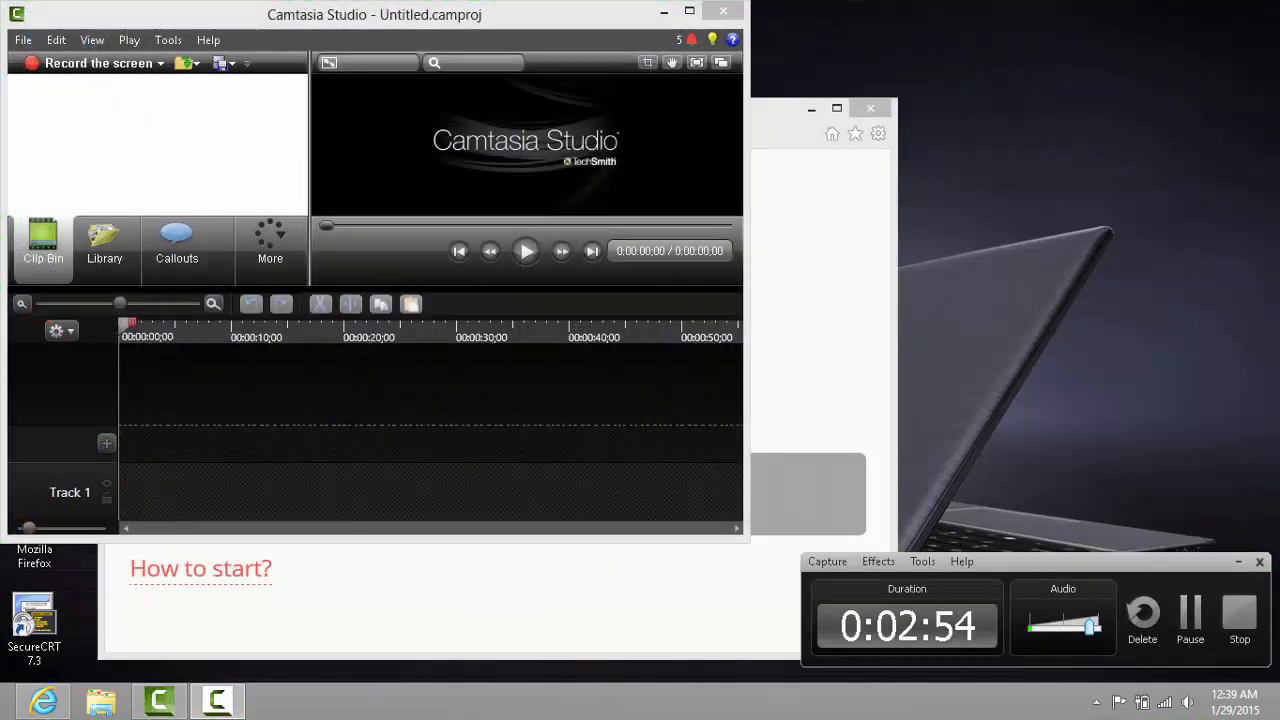